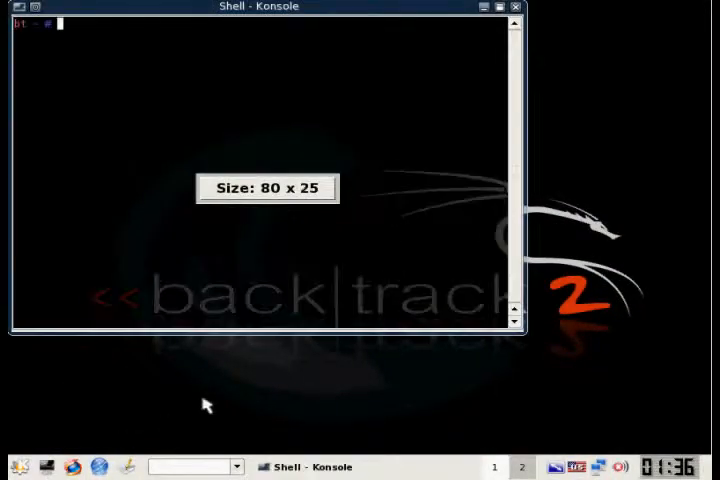
- List the network interfaces with ifconfig to confirm rausb0 exists before unloading rt73
type("ifconfig")
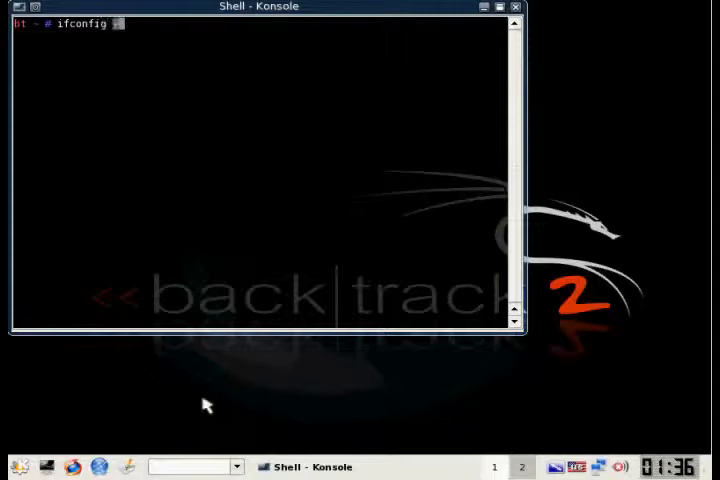
key("Return")
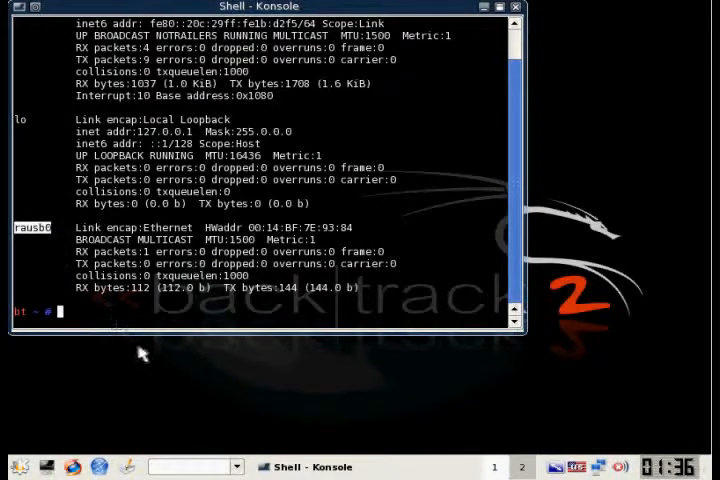
mouse_move(152, 318)
type("modprobe -r rt73")
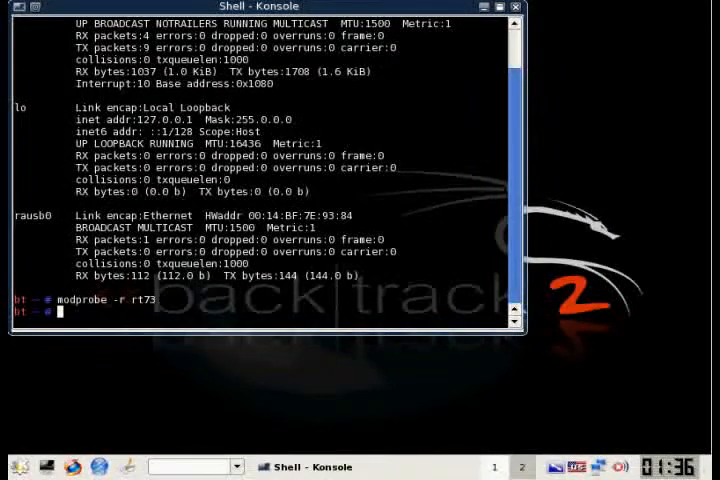
type("ifconfig")
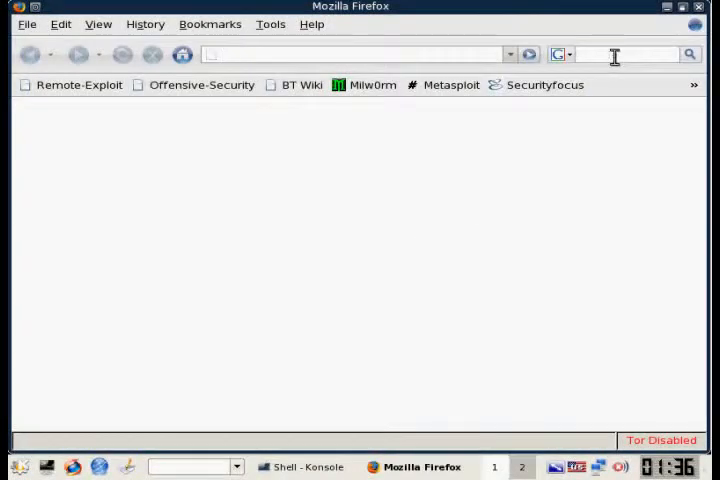
- Search the web for 'ralink rt73' from the Firefox search box
type("ralink")
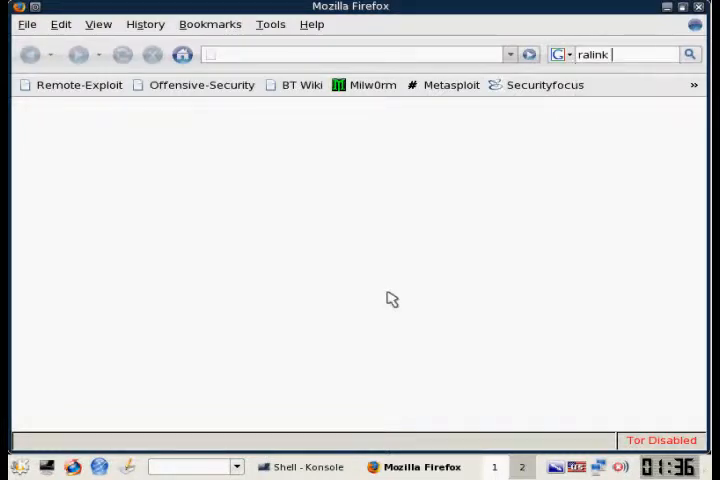
type("rt73")
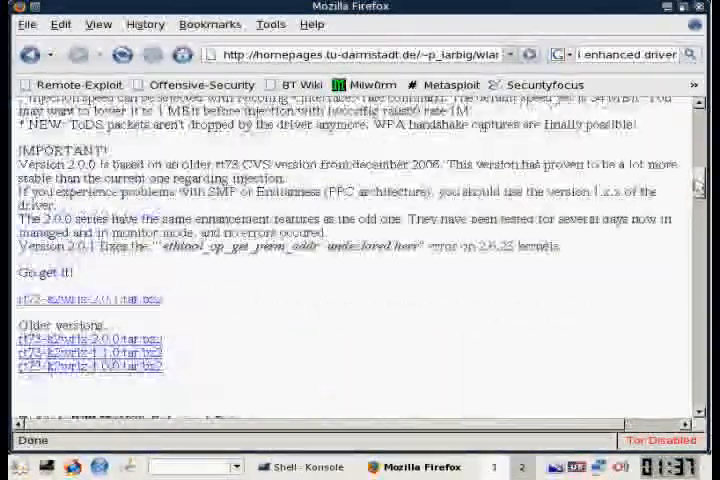
- Save the rt73-k2wrlz-2.0.1.tar.bz2 archive to disk and return to the Konsole window
scroll("down", 3)
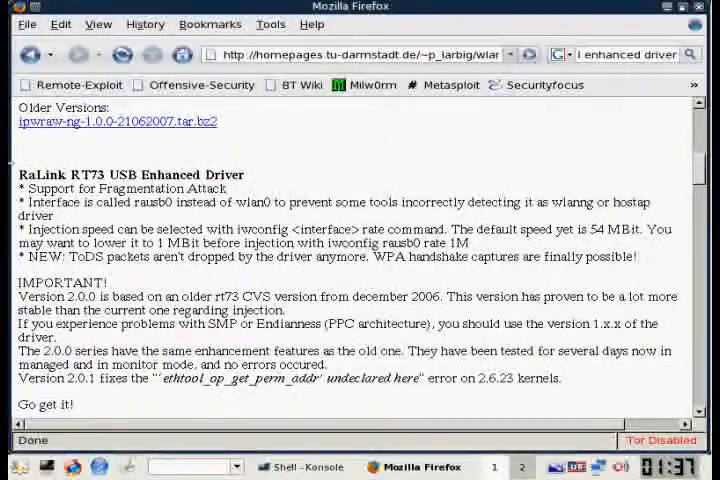
mouse_move(238, 166)
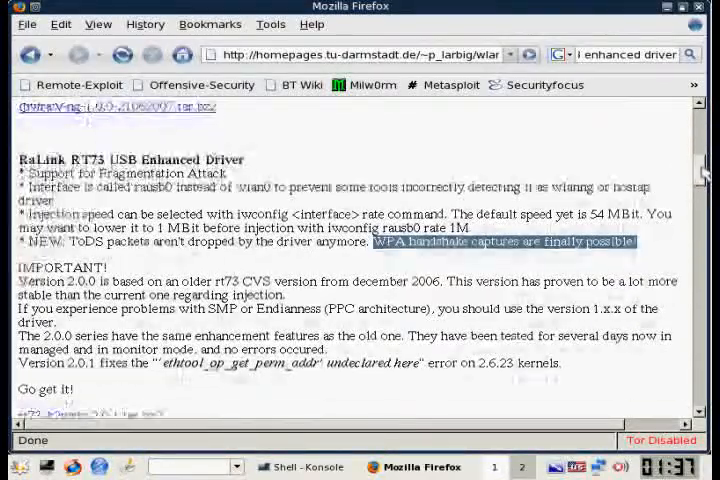
scroll("down", 3)
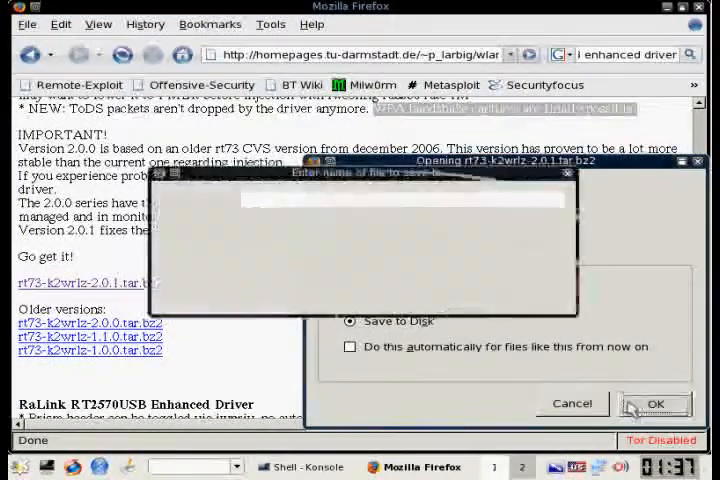
left_click(656, 404)
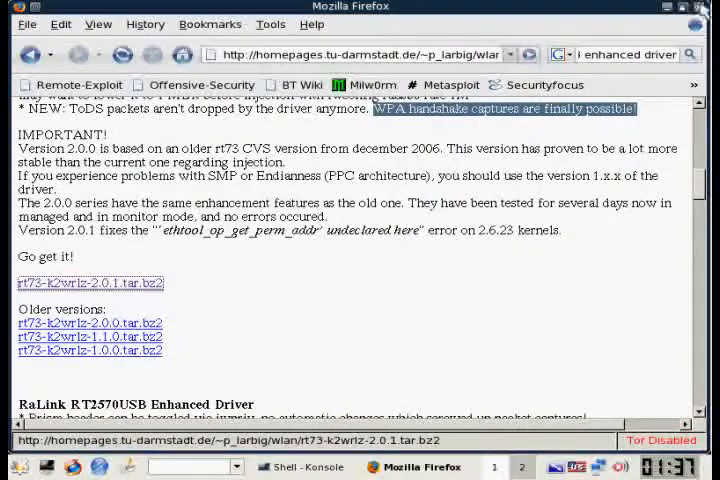
left_click(306, 466)
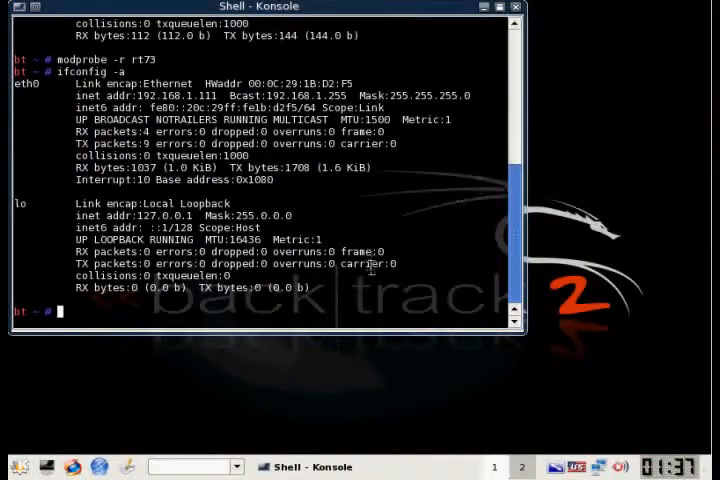
- Extract rt73-k2wrlz-2.0.1.tar.bz2 with tar -xf and change into the extracted folder
type("dir")
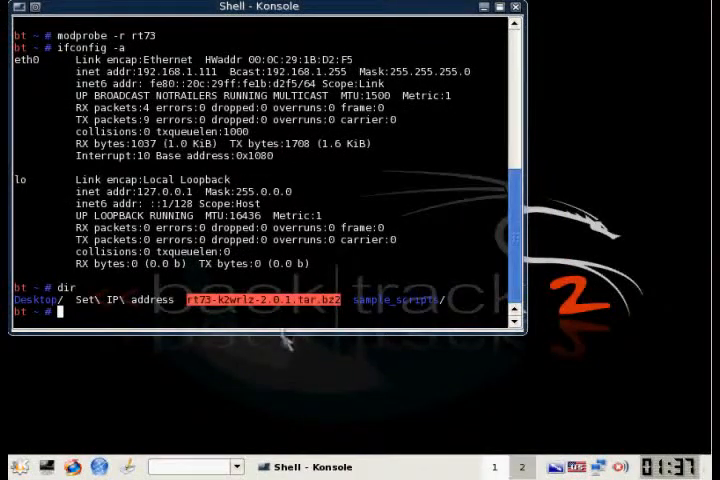
type("tar")
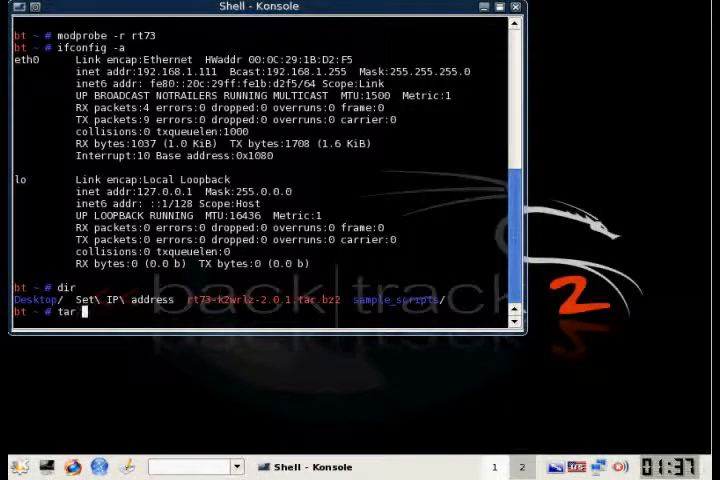
type("-xf t")
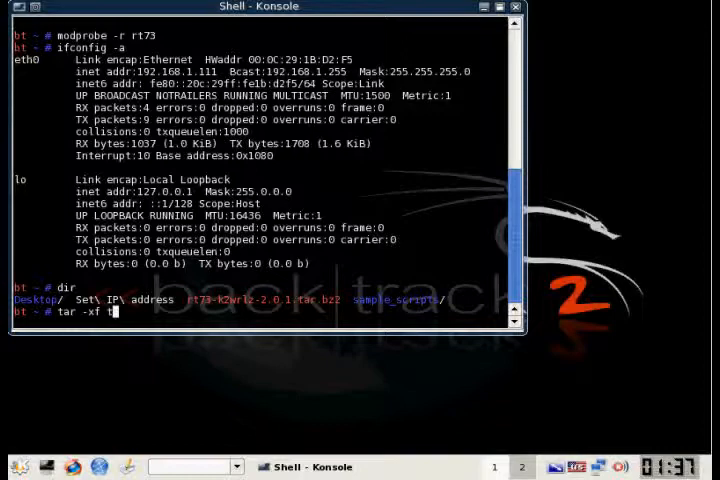
type("rt73-k2wrlz-2.0.1.tar.bz2")
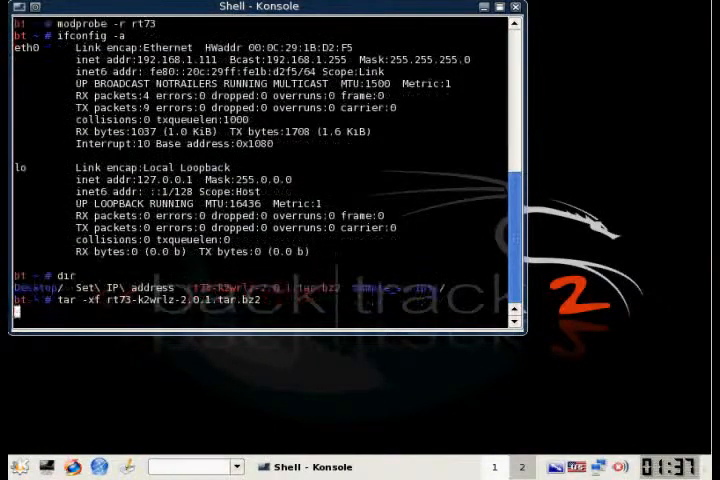
key("Return")
type("dir")
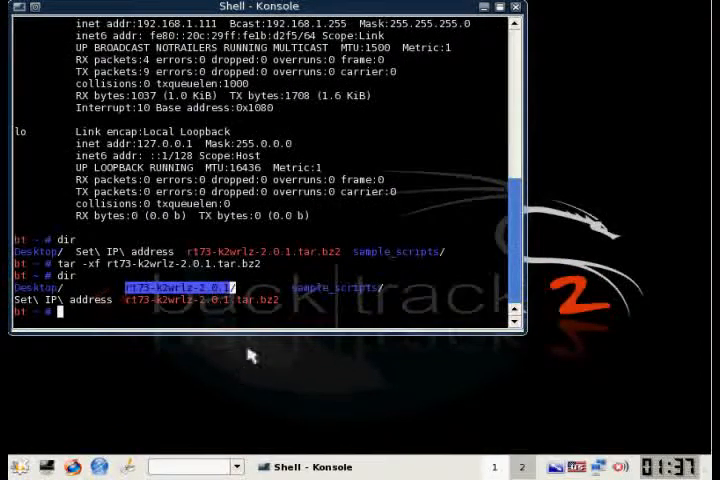
type("cd rt73-k2wrlz-2.0.1")
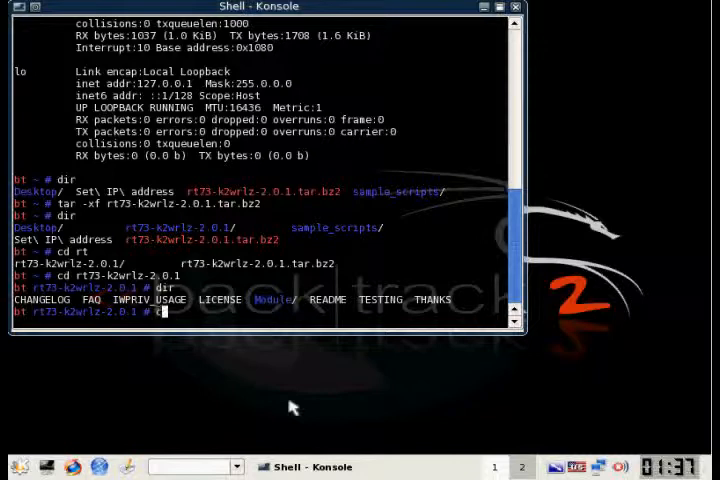
- Enter the Module folder and compile the rt73 driver with make
type("cd Module/")
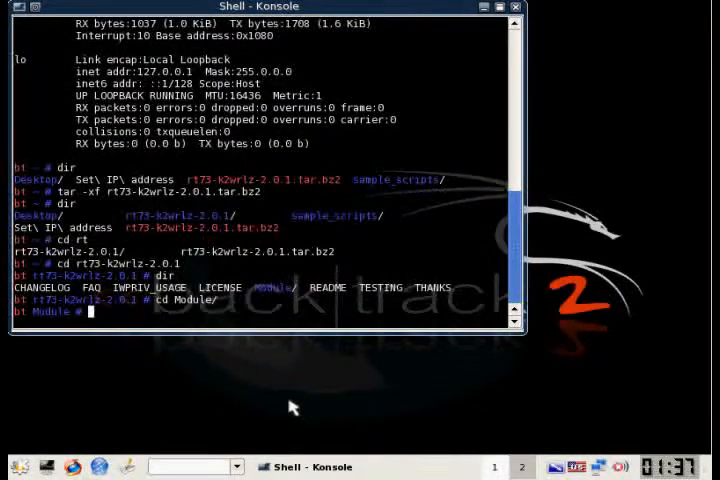
type("make")
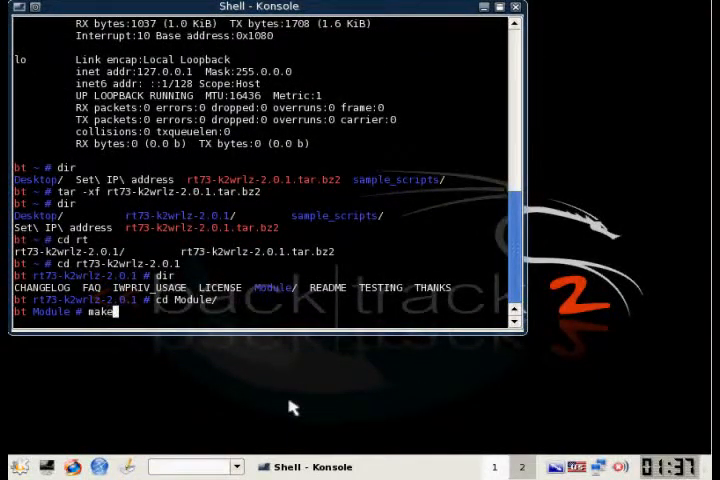
key("Return")
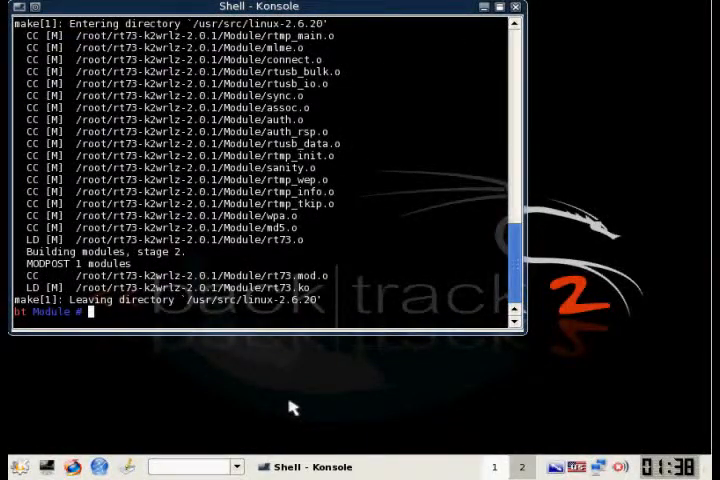
- Install the compiled module with make install and show modinfo rt73 details
type("make install")
type("modinfo r")
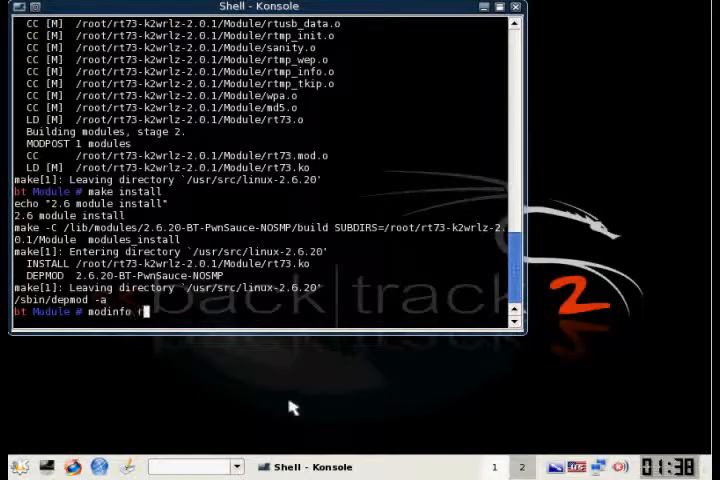
key("Return")
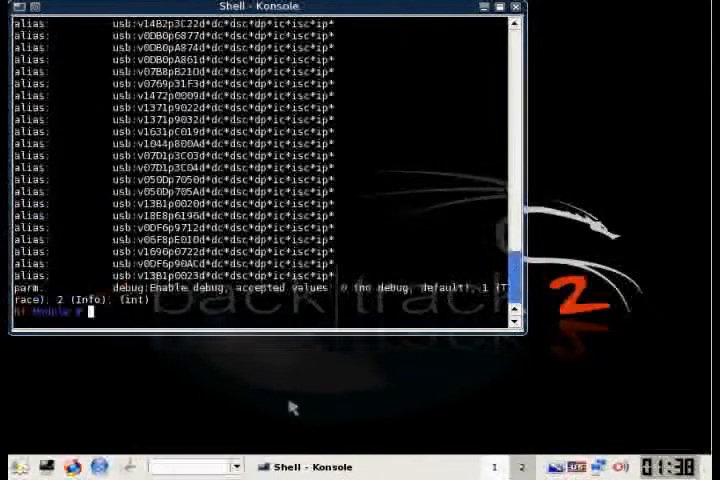